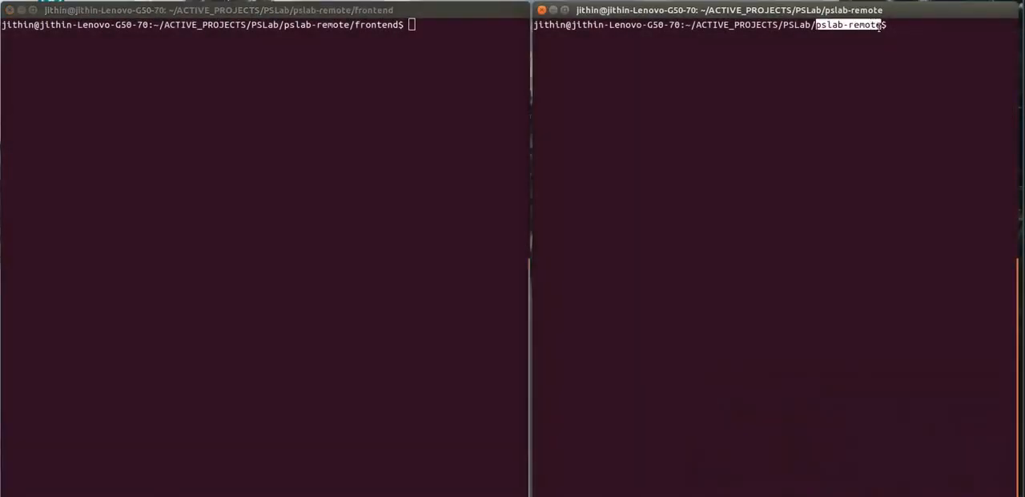
- Start the gunicorn backend API server with 'gunicorn app:app'
{"action": "type", "text": "gunicorn app:app"}
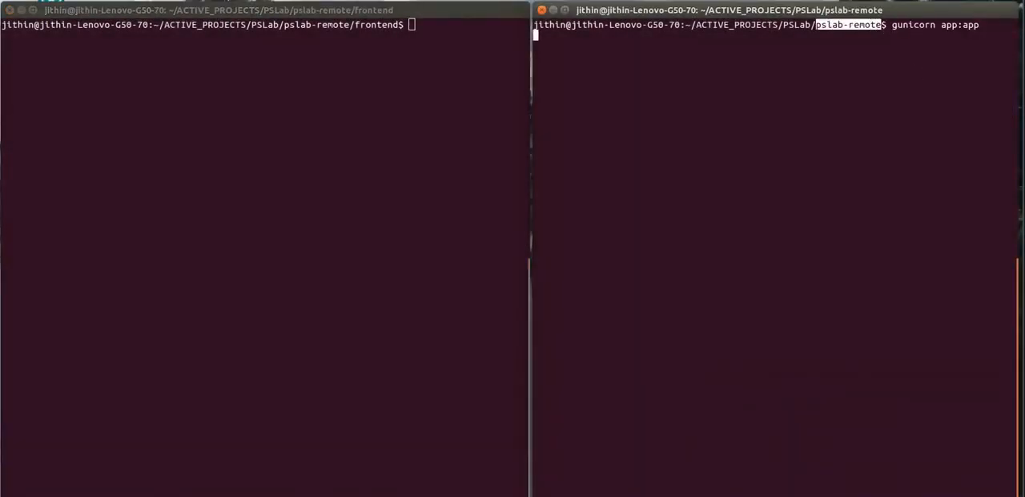
{"action": "key", "text": "Return"}
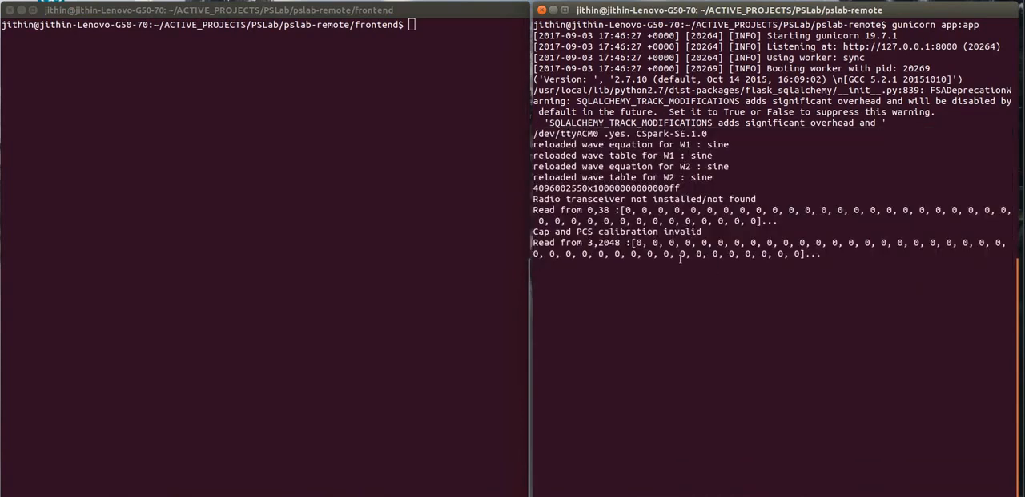
- Start the Ember frontend dev server with "ember s environment='development'"
{"action": "type", "text": "ember s environment='development'"}
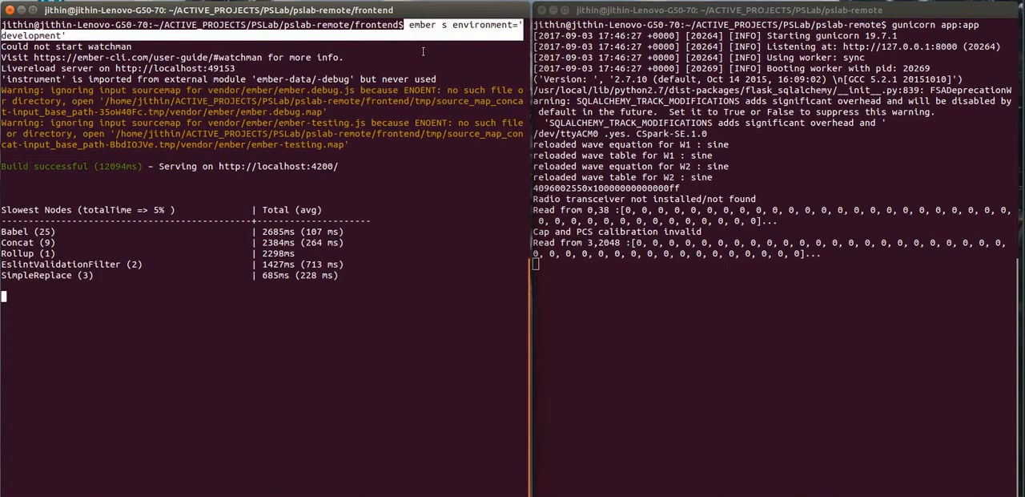
{"action": "double_click", "coordinate": [178, 167]}
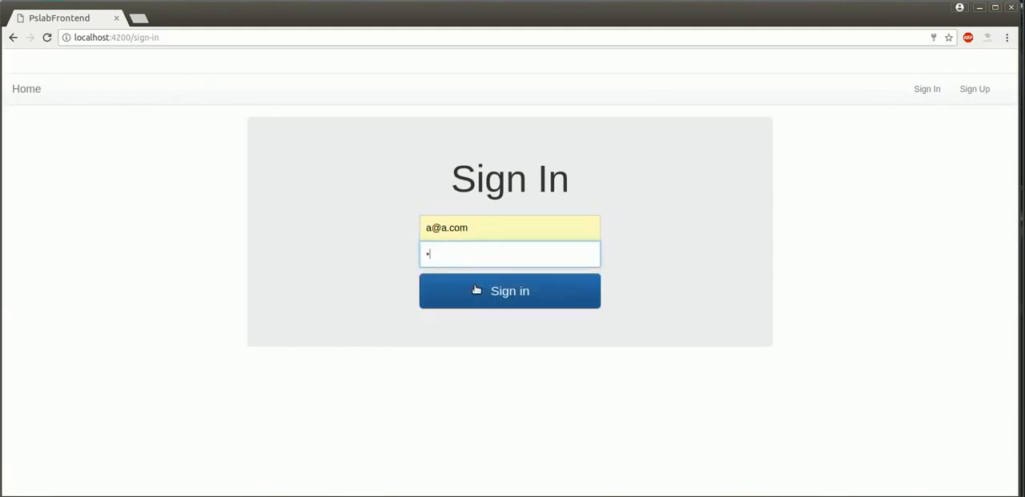
- Submit the sign-in credentials to reach the scripts home page
{"action": "left_click", "coordinate": [509, 290]}
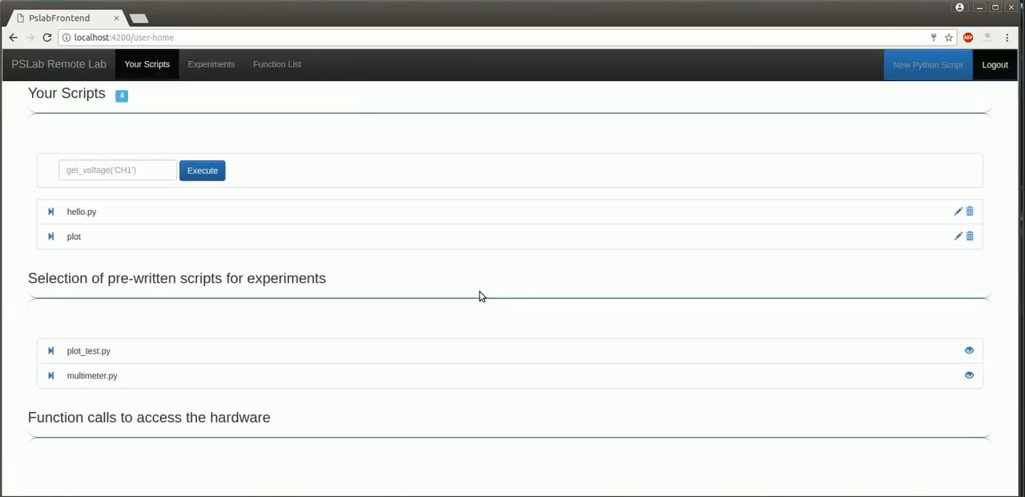
{"action": "mouse_move", "coordinate": [625, 401]}
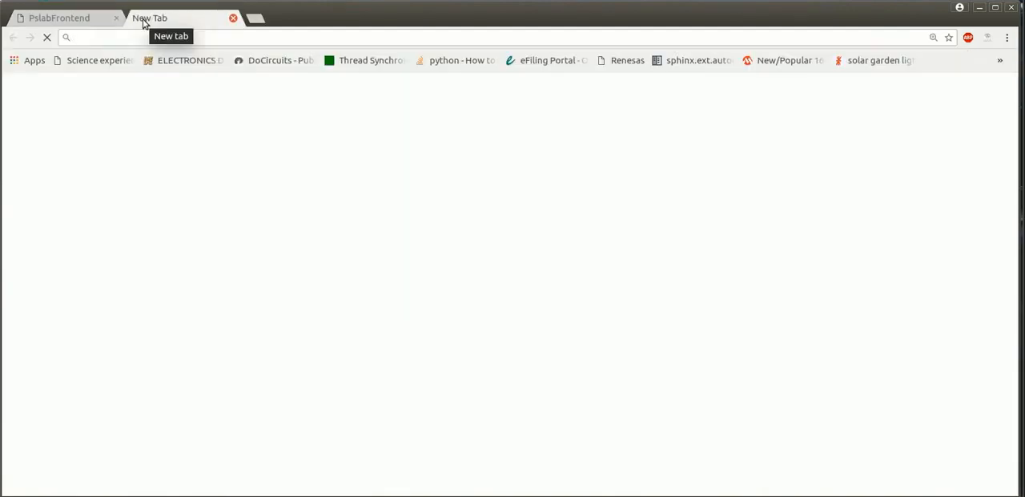
- Test POST /validateLogin at localhost:8000, getting status true with code 200, then return to the frontend
{"action": "type", "text": "localhost:8000/apidocs/#!/User32Sign32Up4732Sign32In4732Logout32etc"}
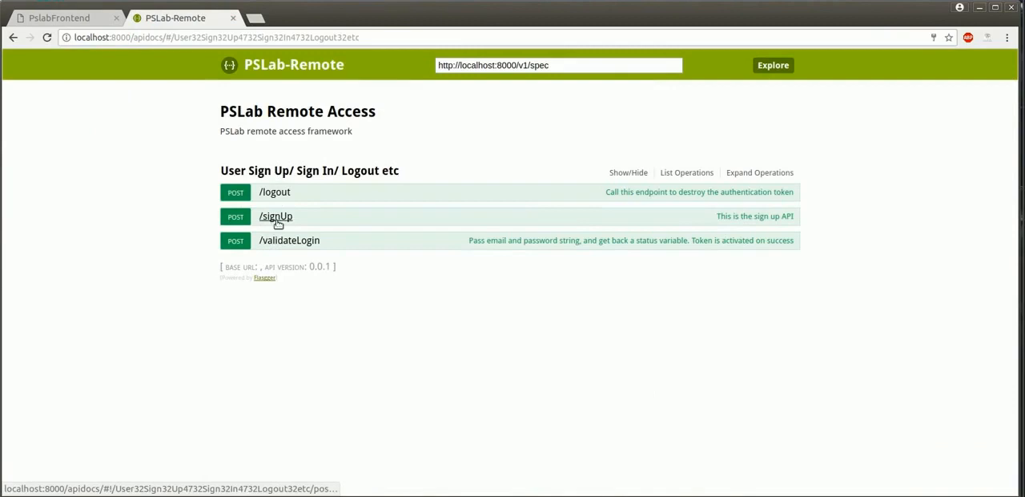
{"action": "left_click", "coordinate": [285, 241]}
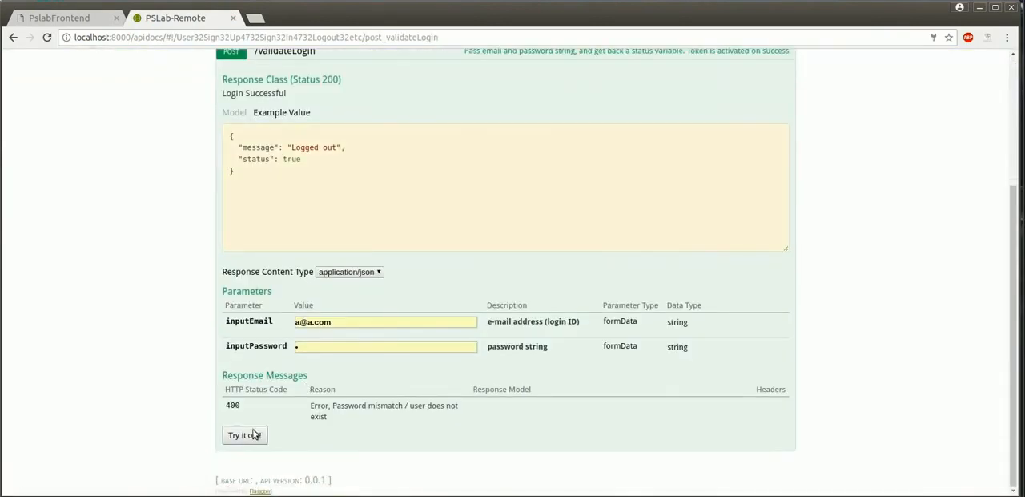
{"action": "left_click", "coordinate": [244, 434]}
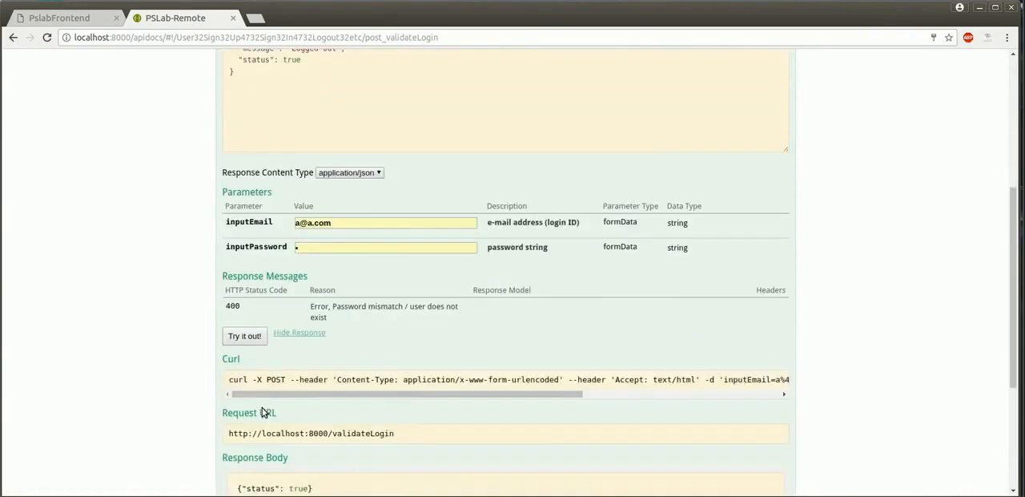
{"action": "scroll", "scroll_direction": "down", "scroll_amount": 3}
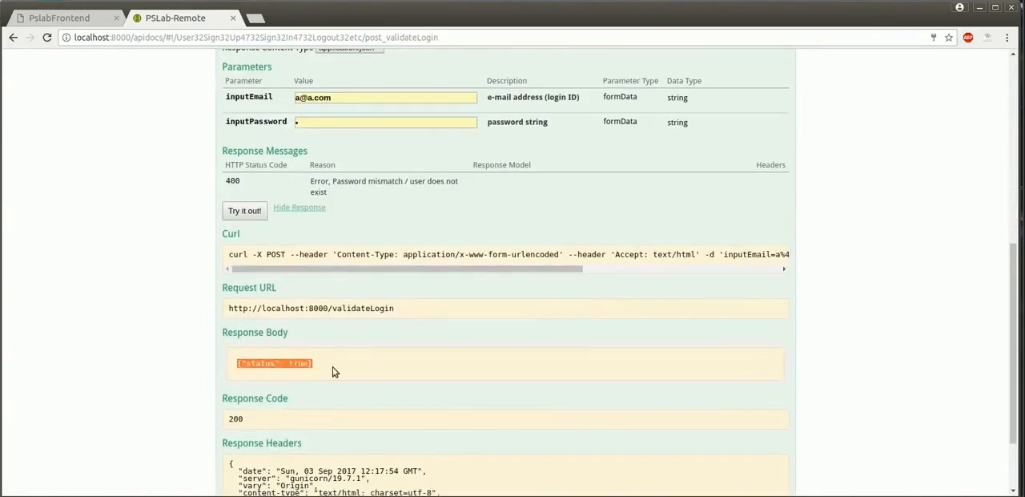
{"action": "left_click", "coordinate": [61, 17]}
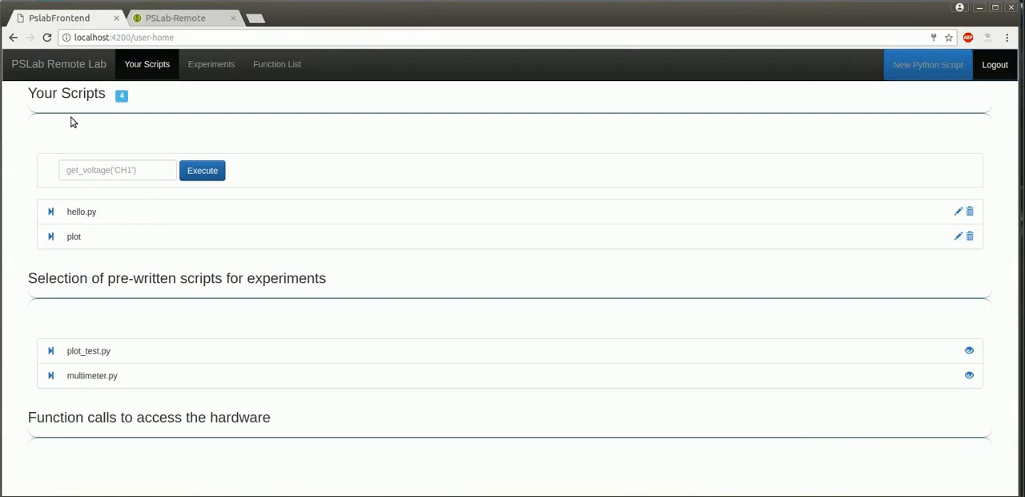
- Edit the saved 'plot' script to add a capture button, update it and close the editor
{"action": "double_click", "coordinate": [68, 93]}
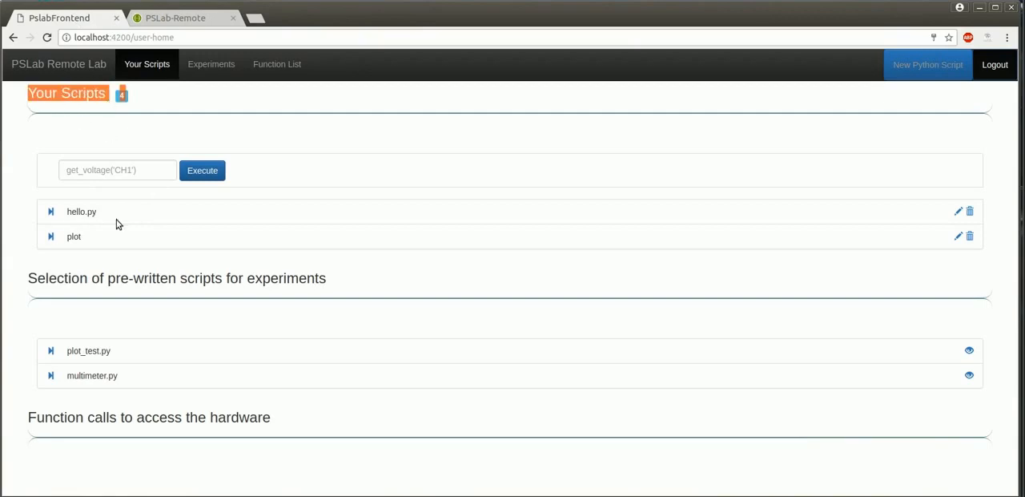
{"action": "mouse_move", "coordinate": [927, 64]}
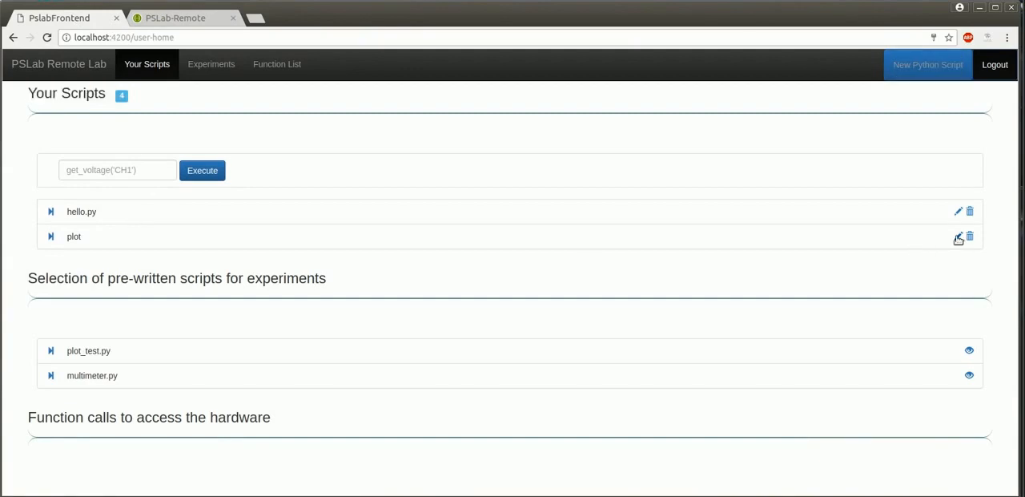
{"action": "left_click", "coordinate": [958, 235]}
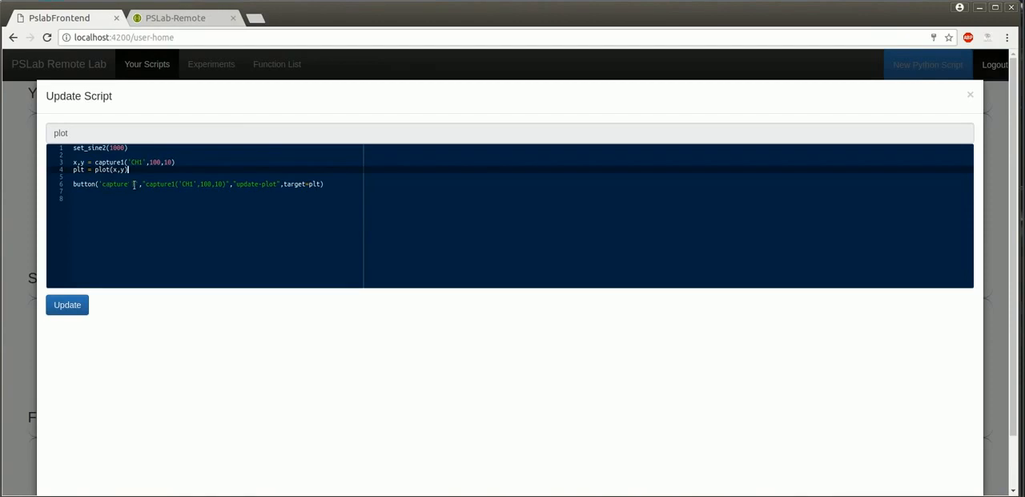
{"action": "double_click", "coordinate": [173, 184]}
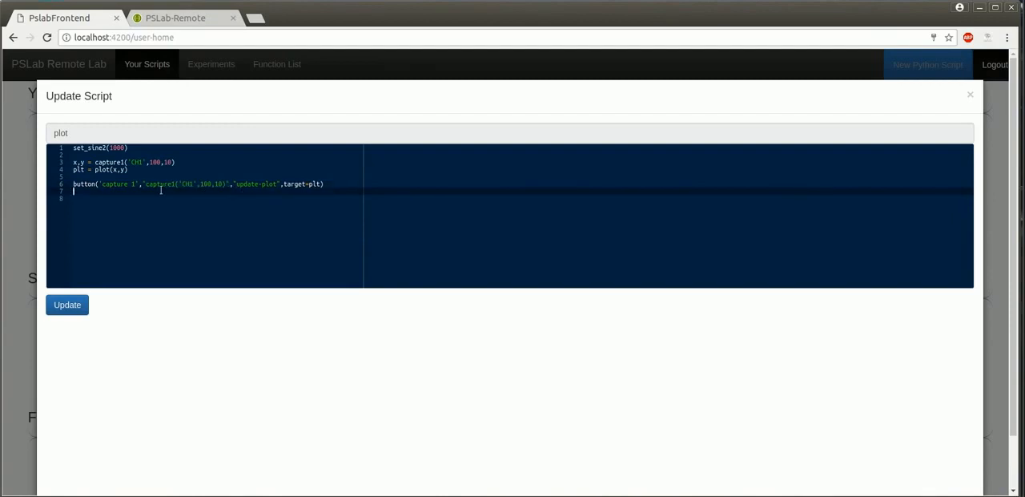
{"action": "left_click", "coordinate": [67, 305]}
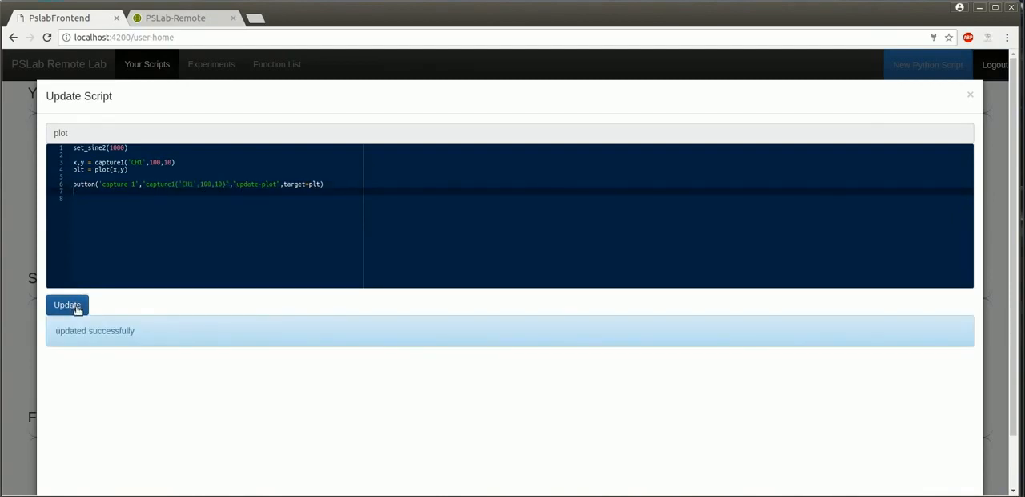
{"action": "left_click", "coordinate": [971, 94]}
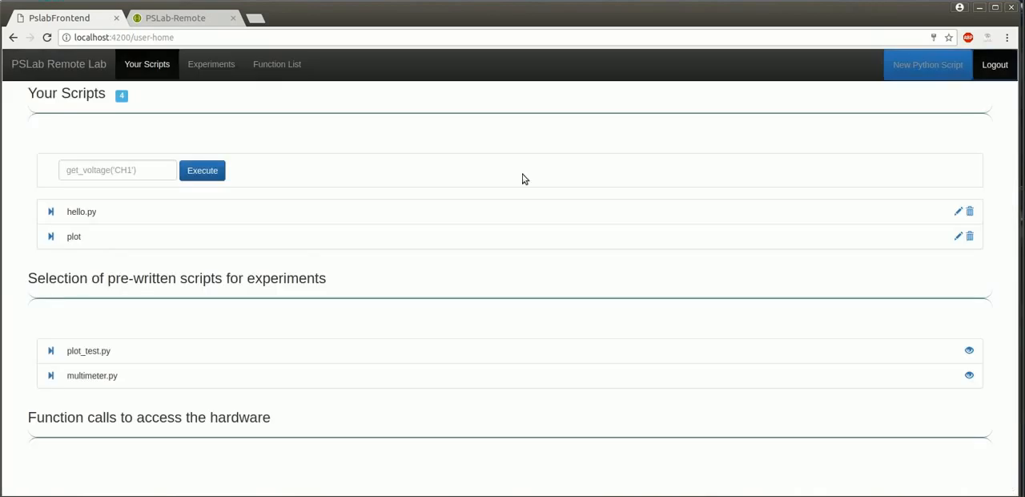
- Run 'plot' to chart the sine wave, recapture with 'capture 1', view its source and close
{"action": "left_click", "coordinate": [202, 170]}
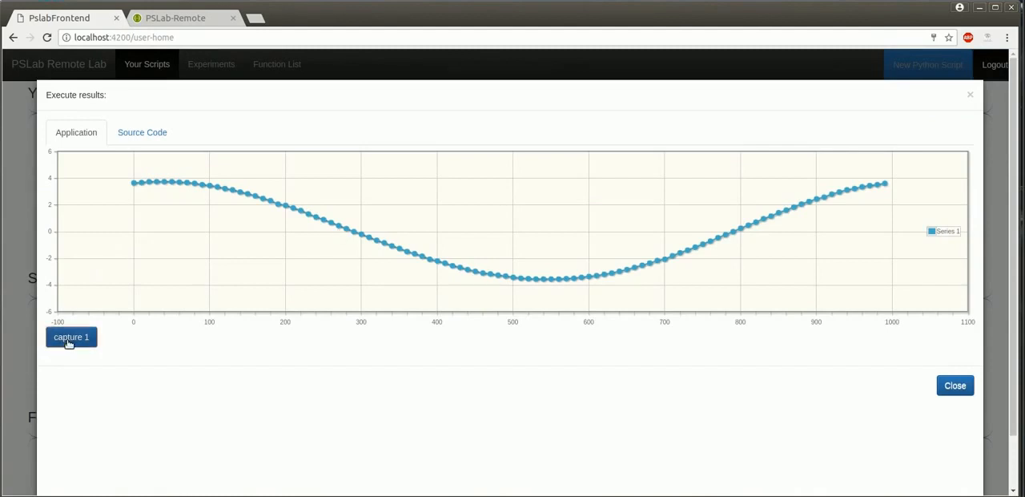
{"action": "left_click", "coordinate": [70, 336]}
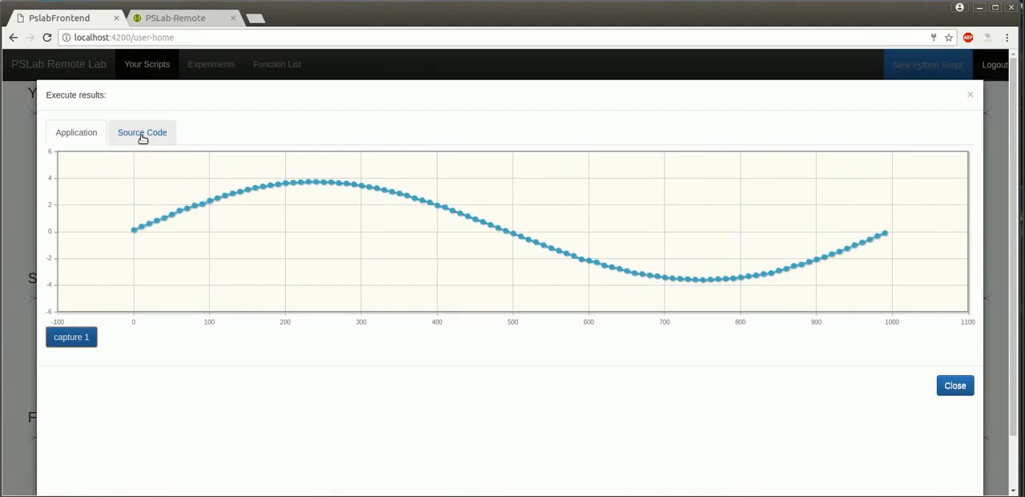
{"action": "left_click", "coordinate": [141, 131]}
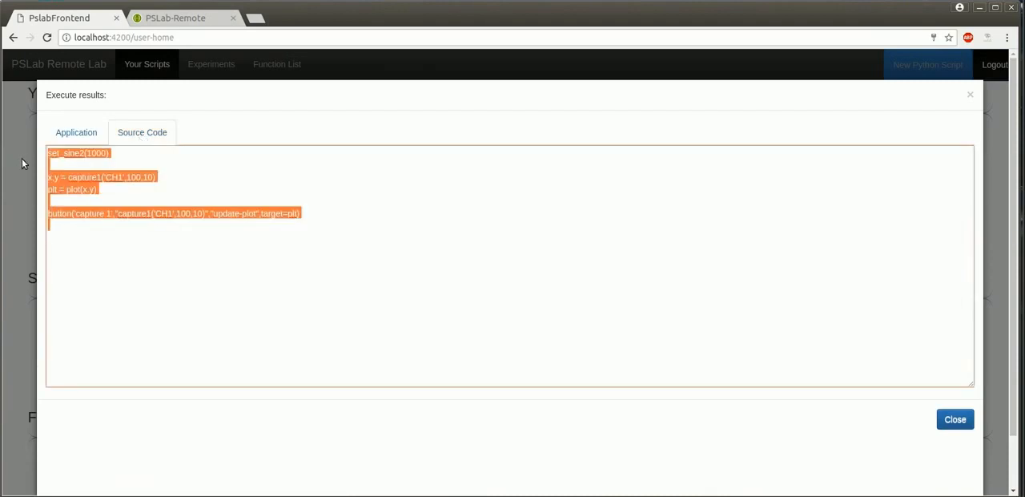
{"action": "left_click", "coordinate": [955, 419]}
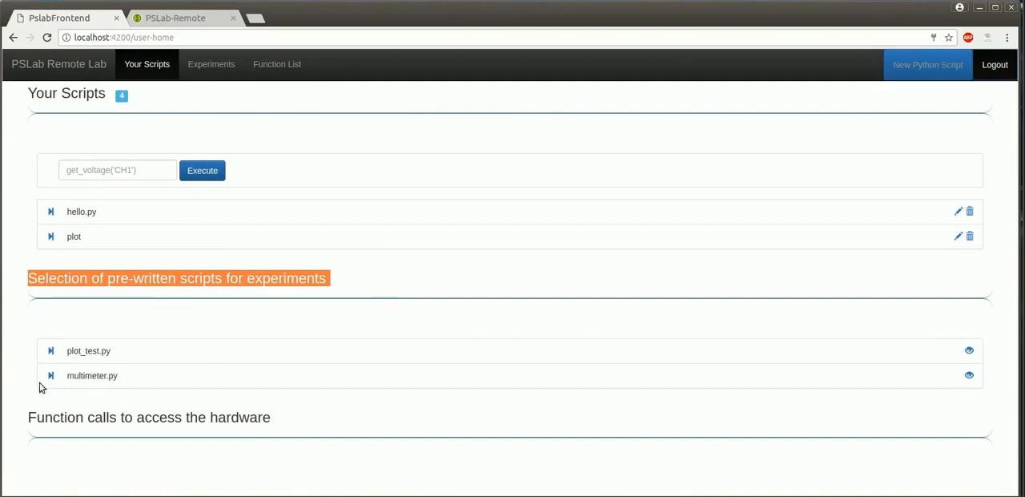
- Run multimeter.py, view its source code and switch to the Application controls
{"action": "left_click", "coordinate": [969, 375]}
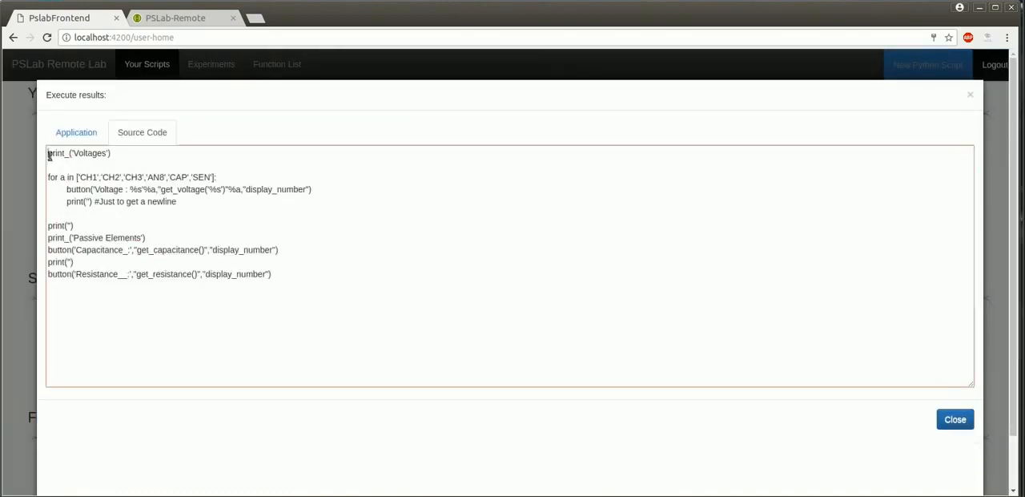
{"action": "double_click", "coordinate": [79, 153]}
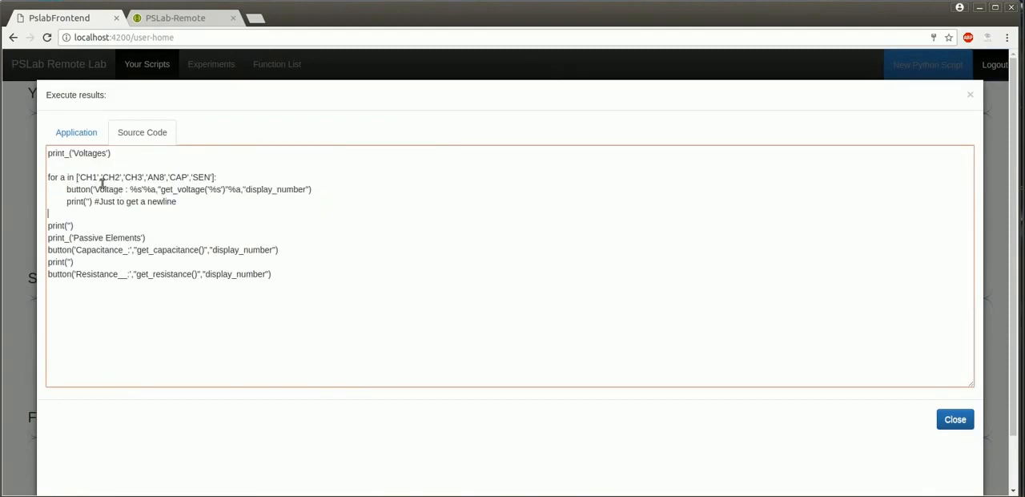
{"action": "left_click", "coordinate": [77, 131]}
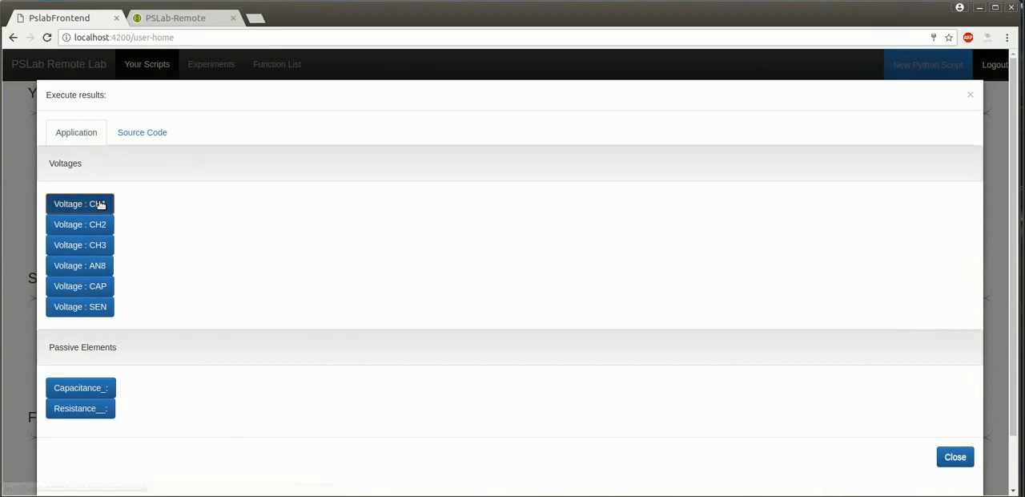
- Read the CH1, CH2 and SEN voltages and measure the capacitance
{"action": "left_click", "coordinate": [80, 203]}
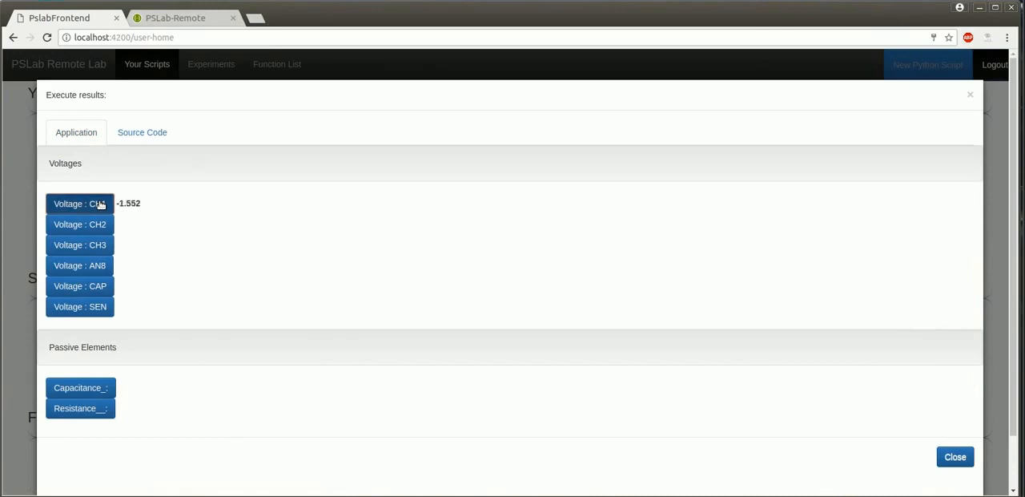
{"action": "left_click", "coordinate": [80, 225]}
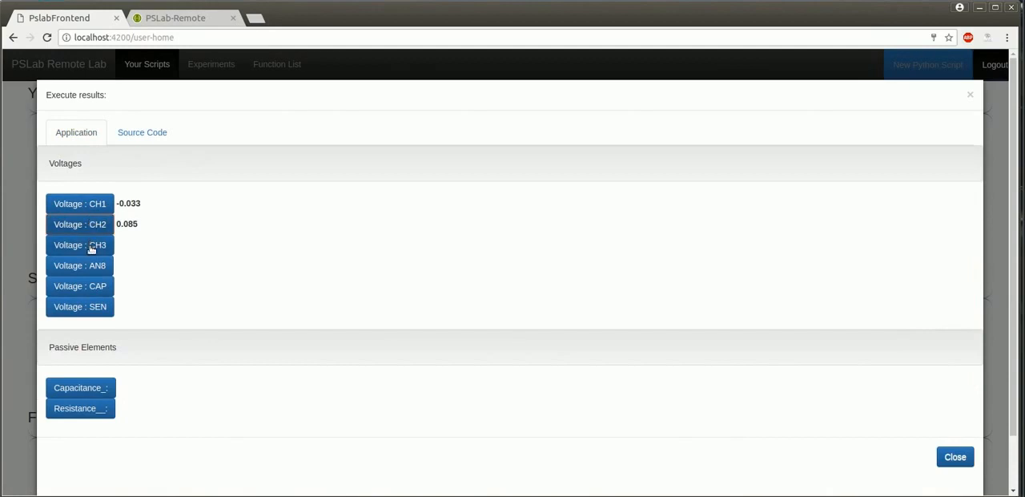
{"action": "left_click", "coordinate": [80, 306]}
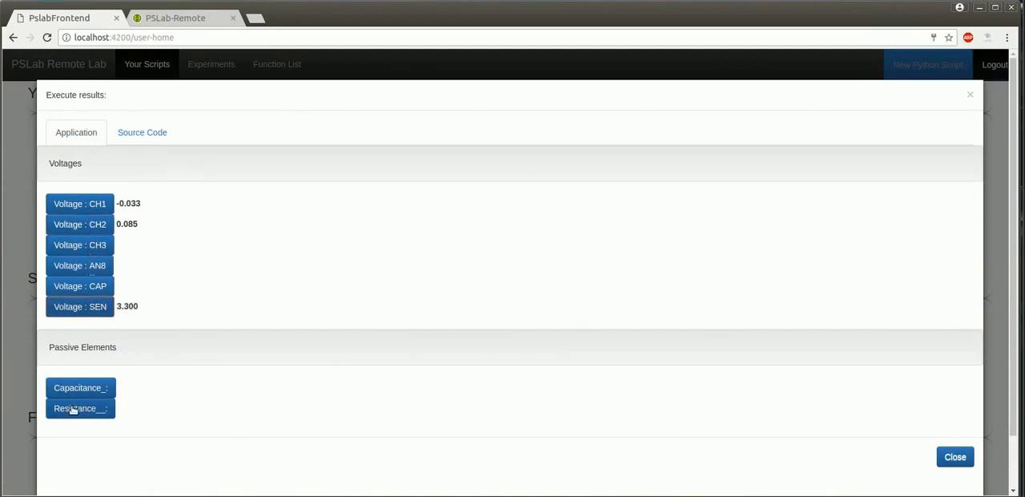
{"action": "left_click", "coordinate": [80, 388]}
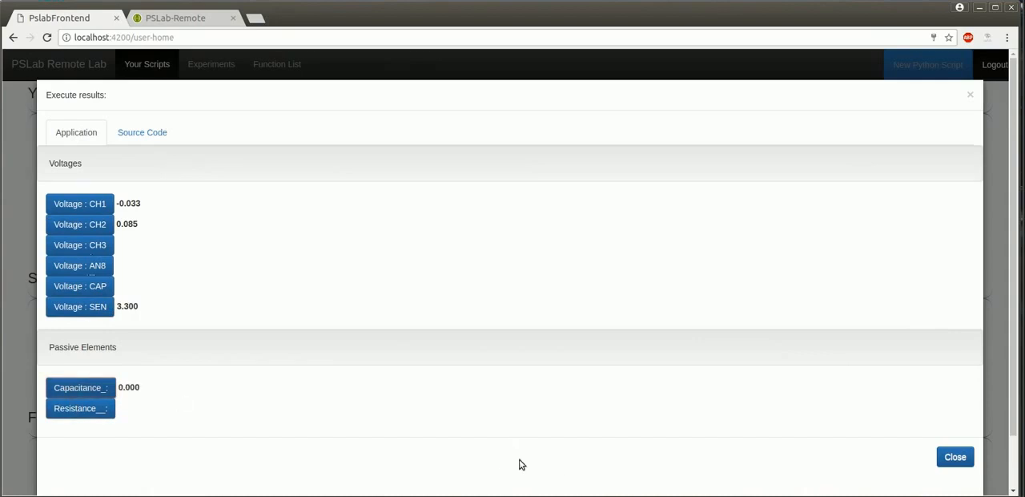